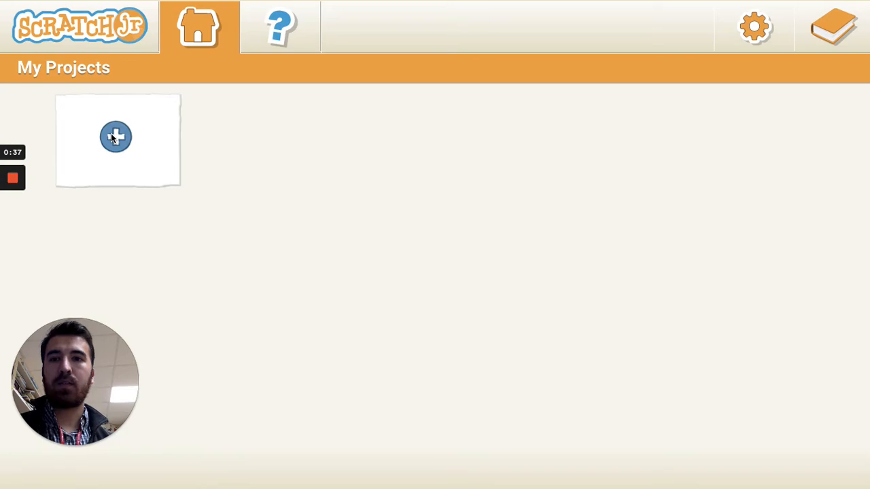
Create a new blank project from the My Projects plus tile
{"action": "left_click", "coordinate": [116, 136]}
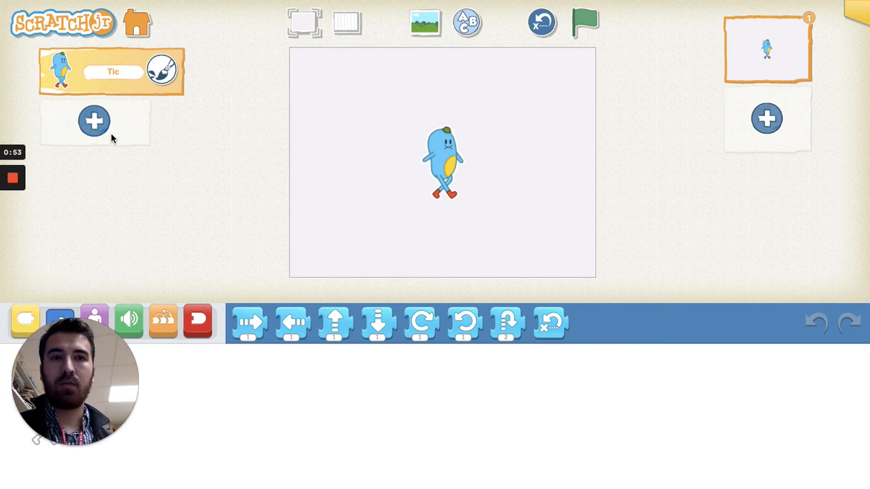
{"action": "mouse_move", "coordinate": [481, 182]}
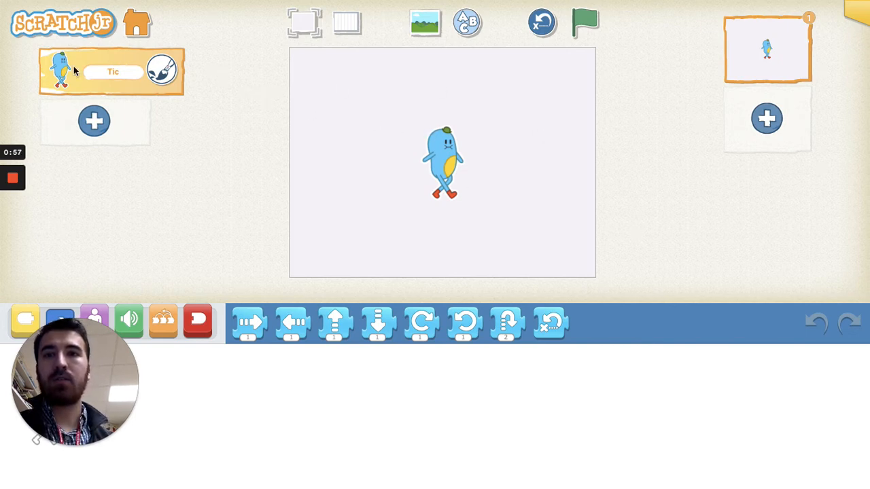
{"action": "mouse_move", "coordinate": [171, 96]}
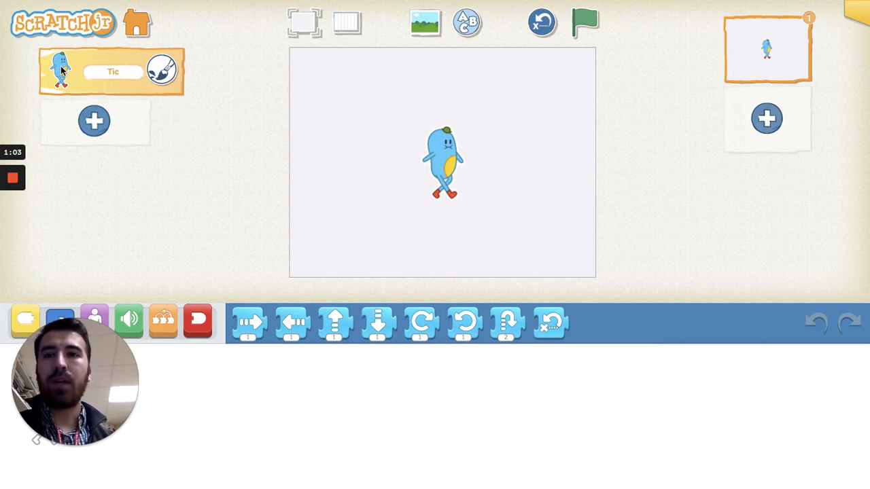
{"action": "mouse_move", "coordinate": [53, 61]}
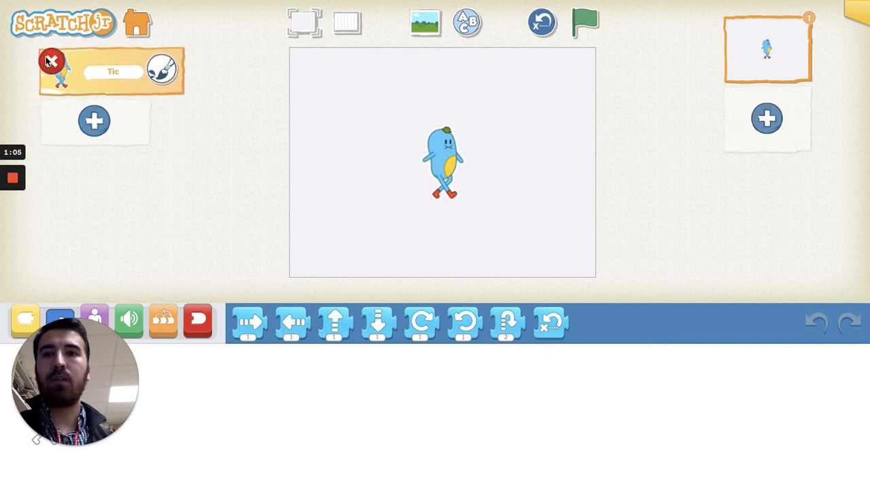
Delete the default Tic character and choose the Farm scene in the background library
{"action": "left_click", "coordinate": [52, 60]}
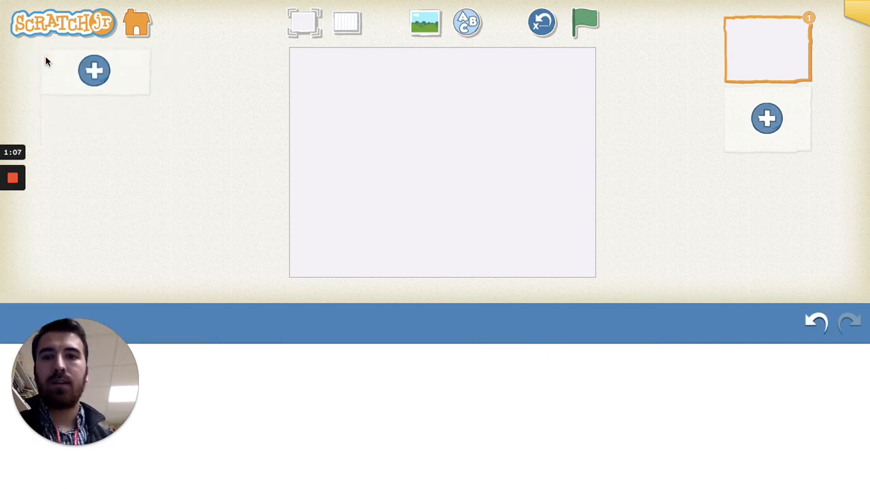
{"action": "mouse_move", "coordinate": [156, 111]}
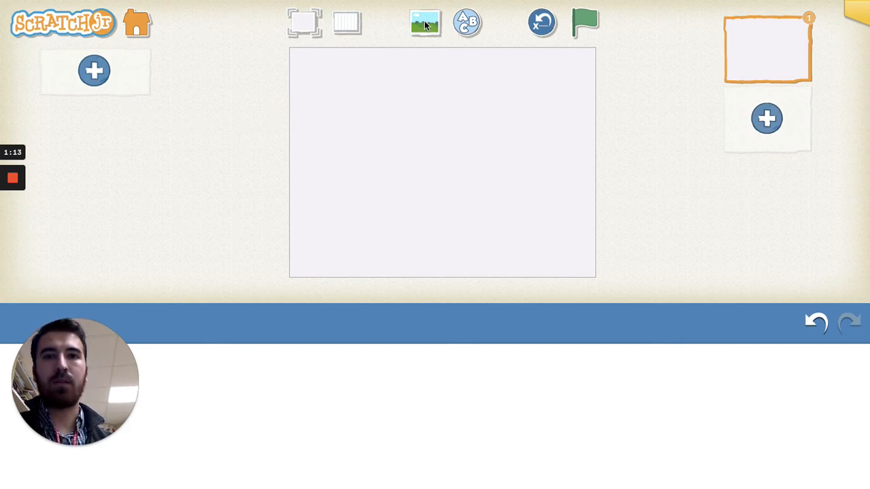
{"action": "left_click", "coordinate": [424, 22]}
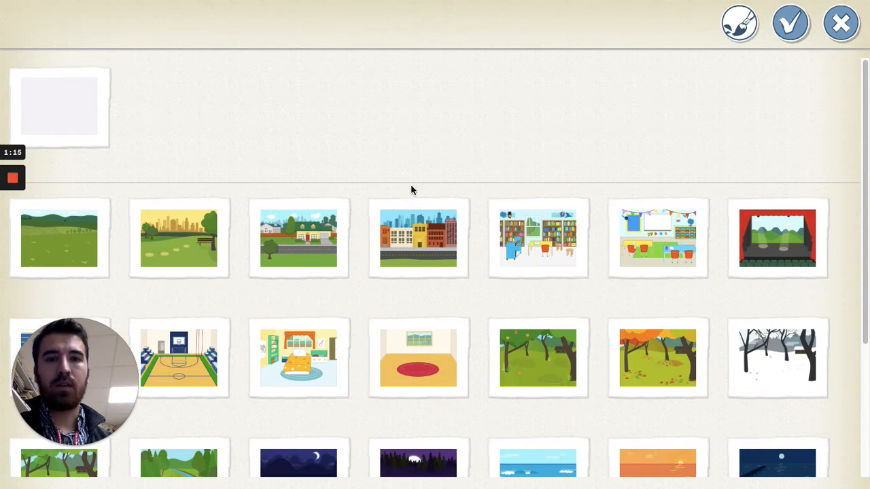
{"action": "scroll", "scroll_direction": "down", "scroll_amount": 3}
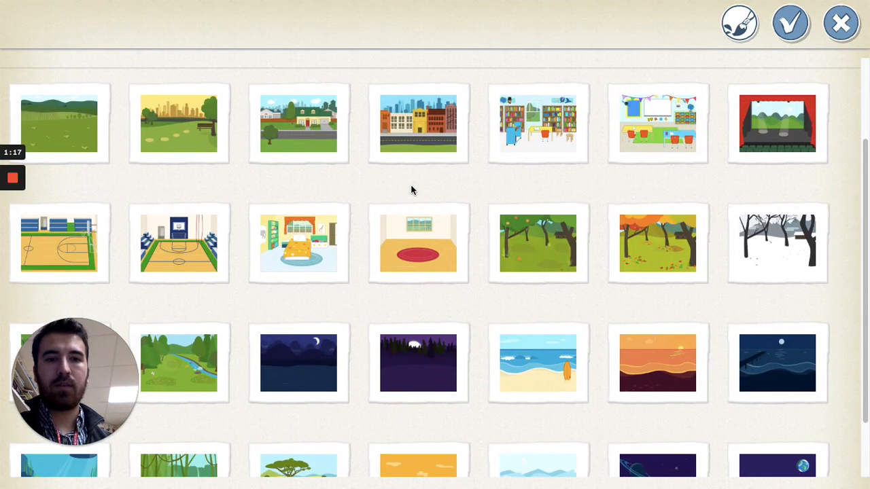
{"action": "scroll", "scroll_direction": "down", "scroll_amount": 3}
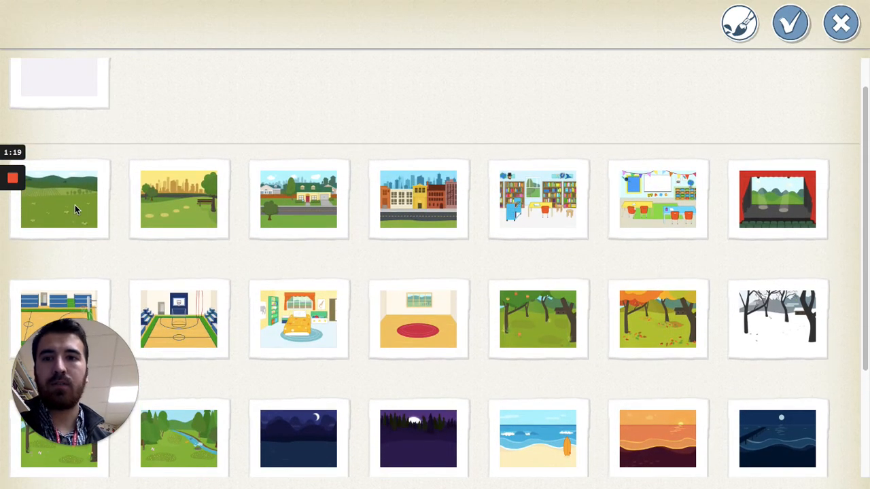
{"action": "scroll", "scroll_direction": "down", "scroll_amount": 3}
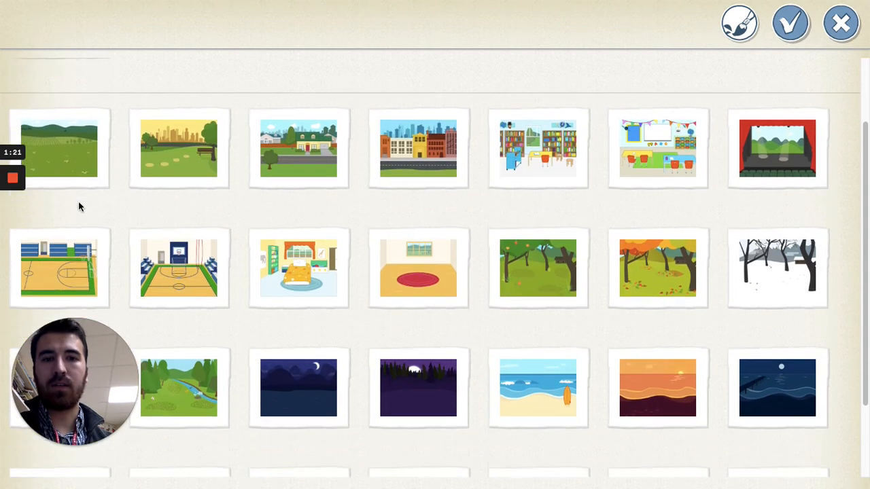
{"action": "scroll", "scroll_direction": "down", "scroll_amount": 3}
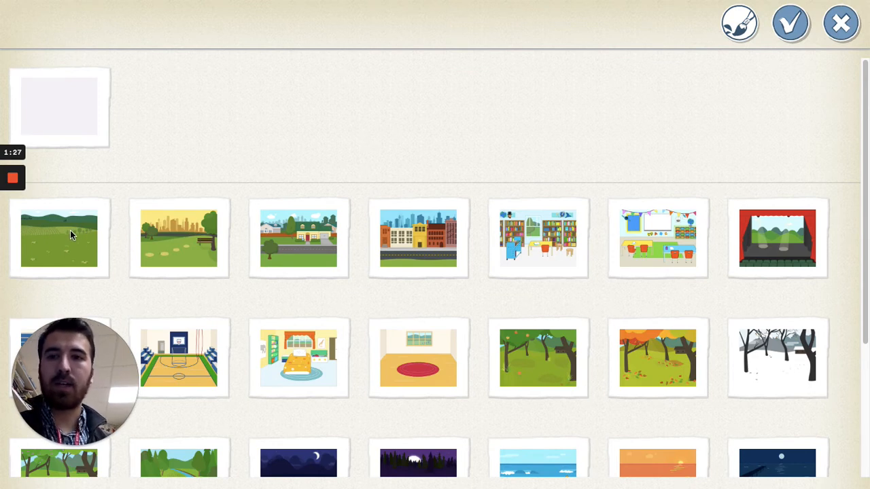
{"action": "left_click", "coordinate": [60, 236]}
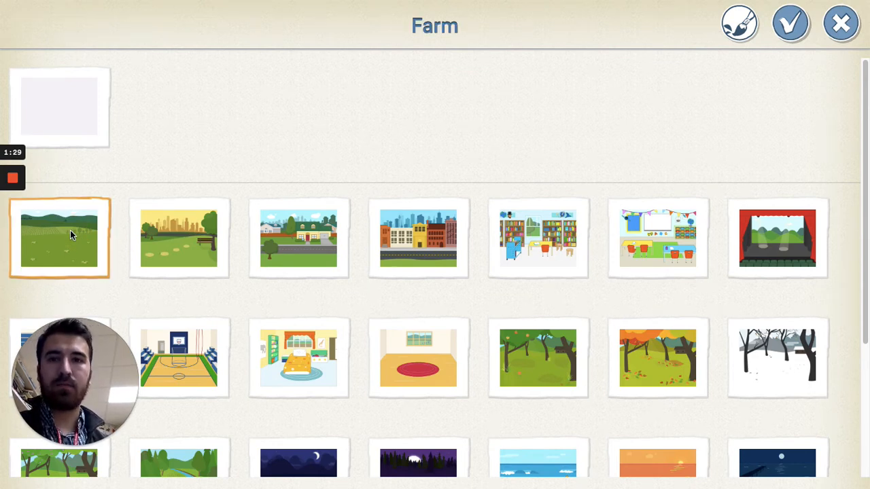
Apply the Farm background and add the pine Tree character onto the stage
{"action": "left_click", "coordinate": [791, 21]}
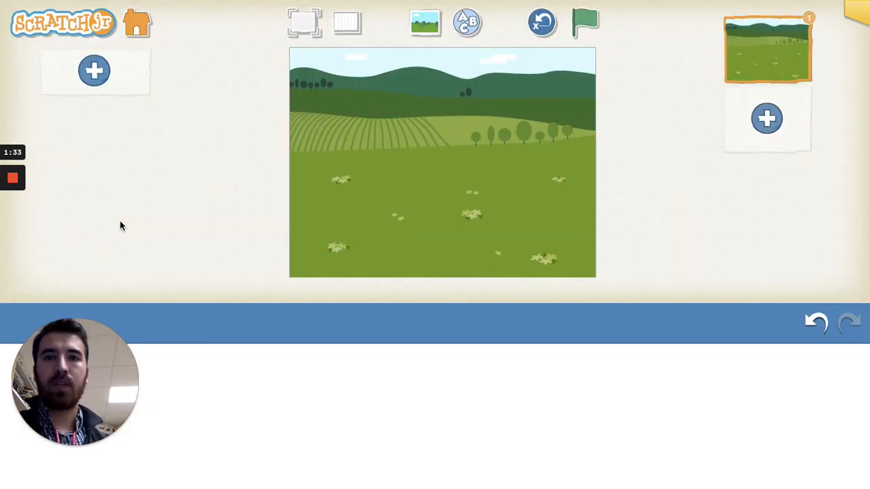
{"action": "mouse_move", "coordinate": [590, 169]}
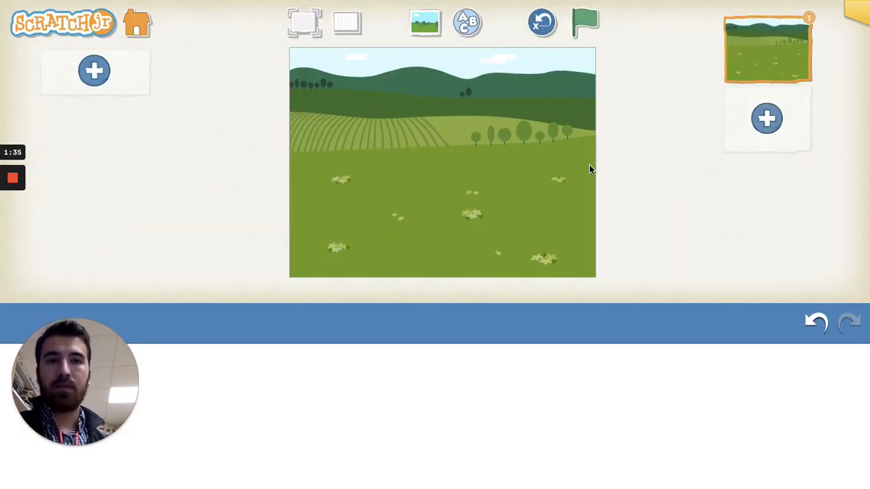
{"action": "mouse_move", "coordinate": [468, 236]}
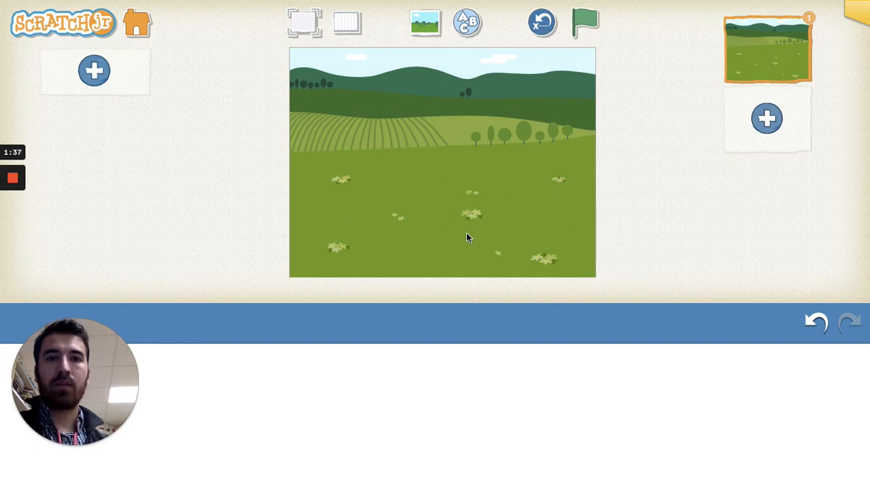
{"action": "mouse_move", "coordinate": [95, 114]}
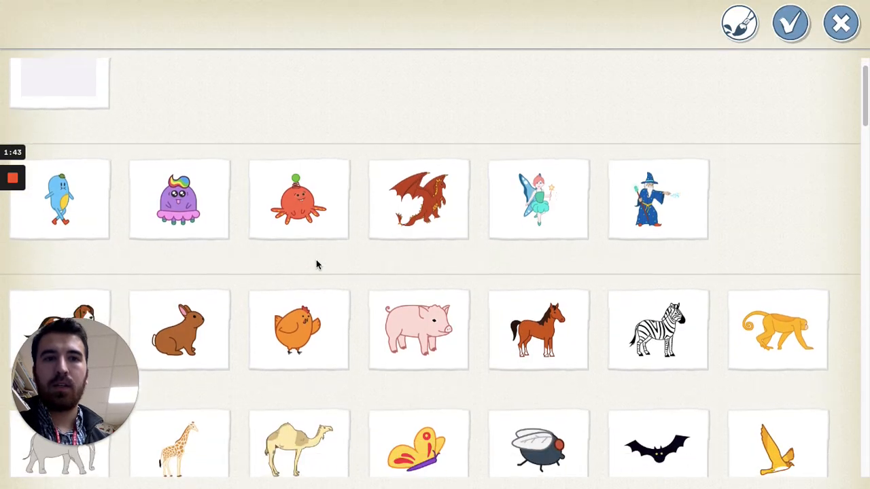
{"action": "scroll", "scroll_direction": "down", "scroll_amount": 3}
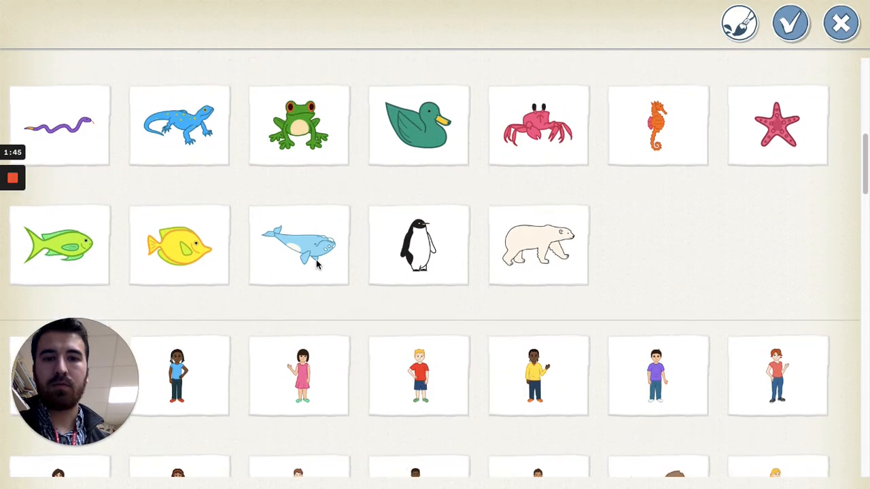
{"action": "scroll", "scroll_direction": "down", "scroll_amount": 3}
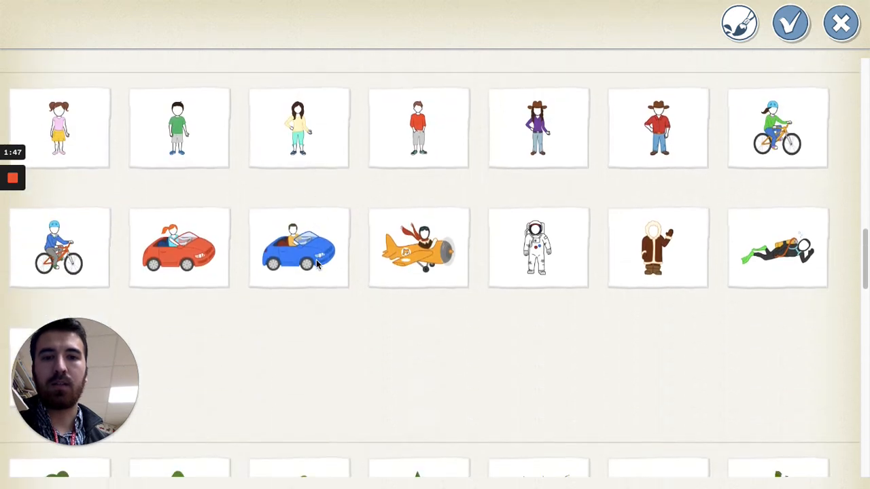
{"action": "scroll", "scroll_direction": "down", "scroll_amount": 3}
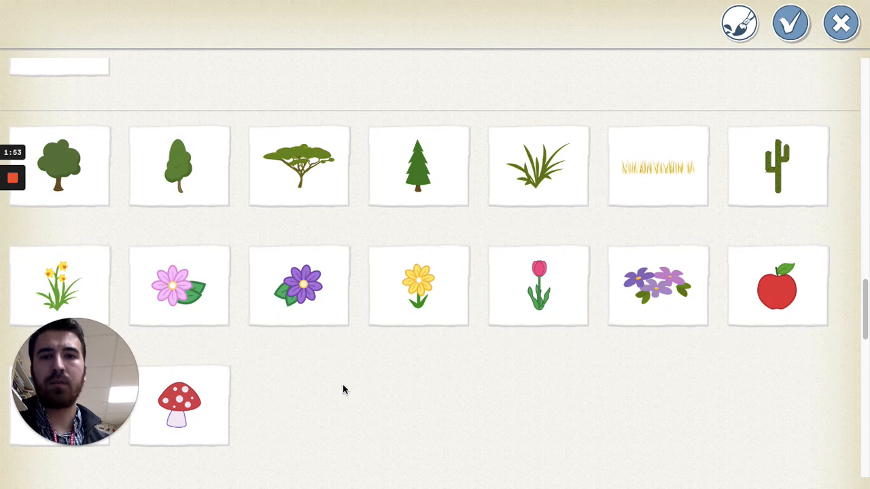
{"action": "mouse_move", "coordinate": [442, 174]}
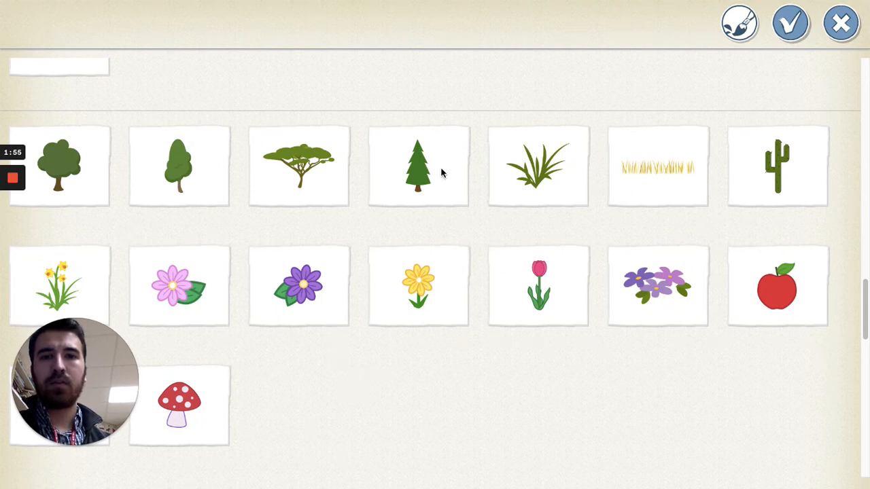
{"action": "left_click", "coordinate": [419, 166]}
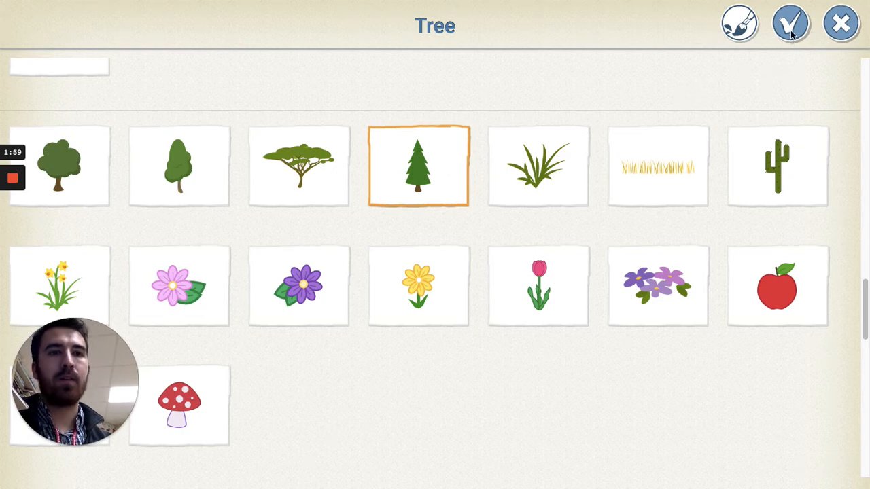
{"action": "left_click", "coordinate": [791, 21]}
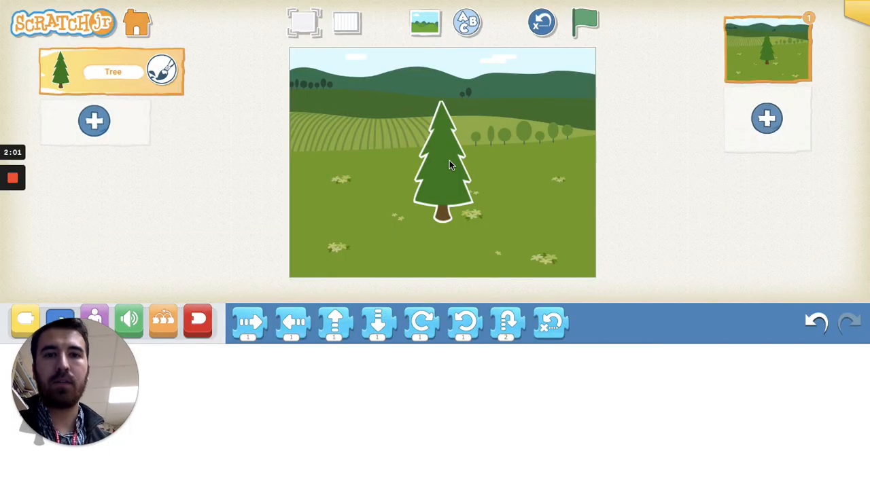
Move the tree to the left of the field and add a daisy at the lower right
{"action": "left_click_drag", "start_coordinate": [442, 163], "coordinate": [351, 174]}
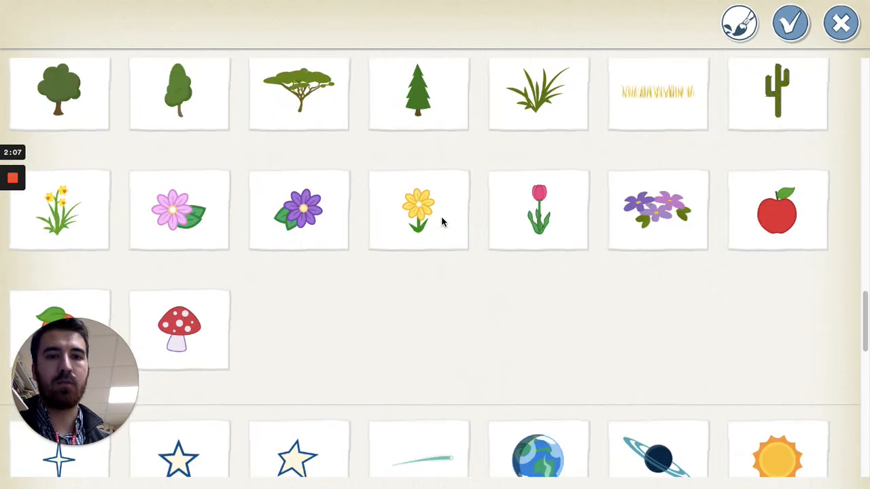
{"action": "scroll", "scroll_direction": "down", "scroll_amount": 3}
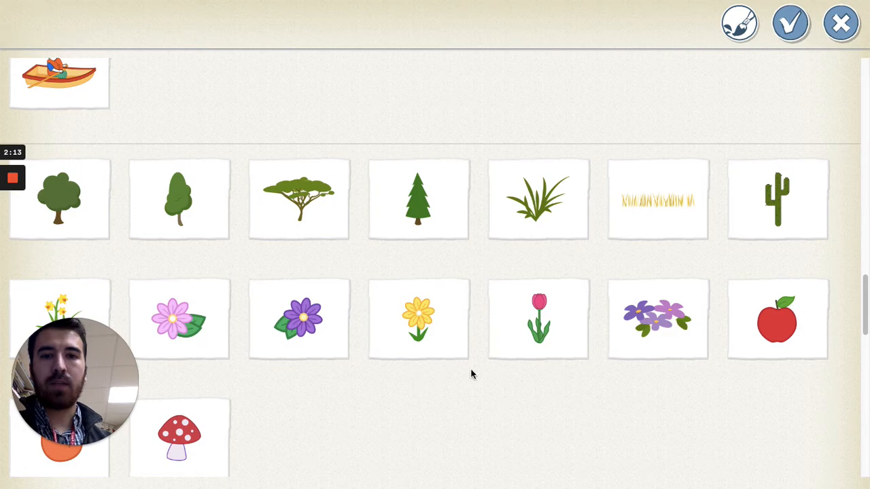
{"action": "left_click", "coordinate": [419, 318]}
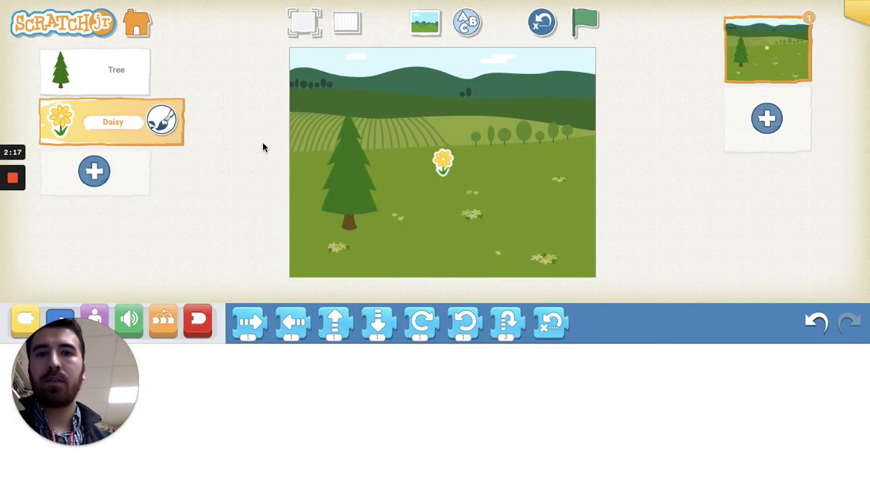
{"action": "left_click_drag", "start_coordinate": [442, 163], "coordinate": [433, 201]}
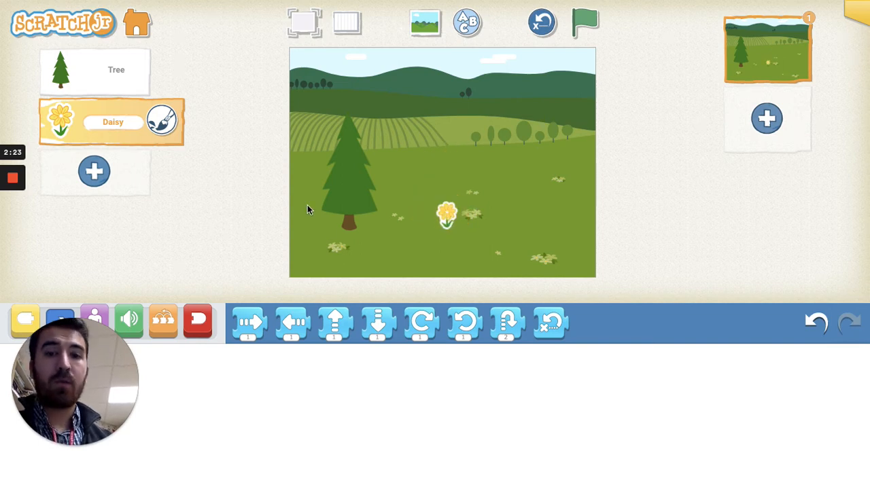
{"action": "mouse_move", "coordinate": [212, 204]}
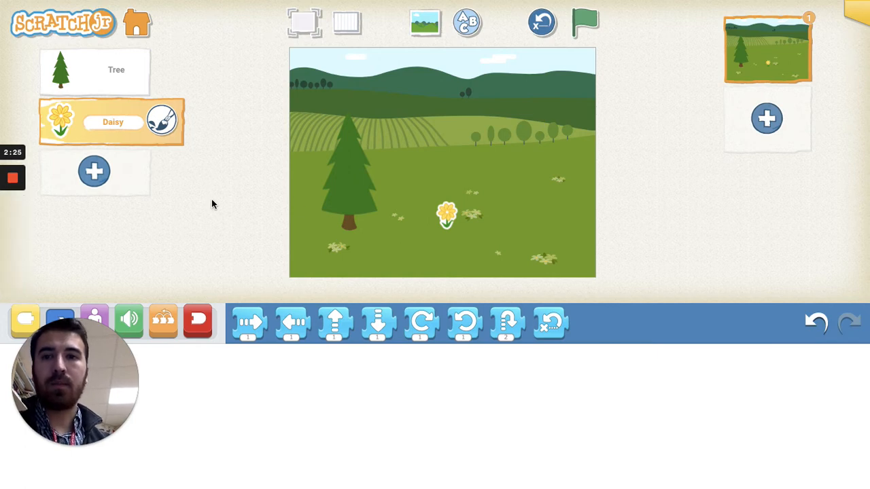
{"action": "mouse_move", "coordinate": [184, 174]}
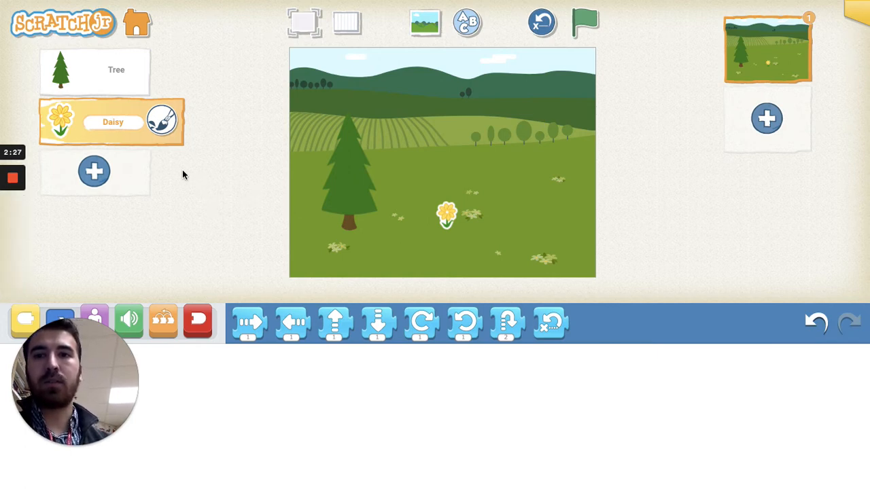
{"action": "mouse_move", "coordinate": [129, 106]}
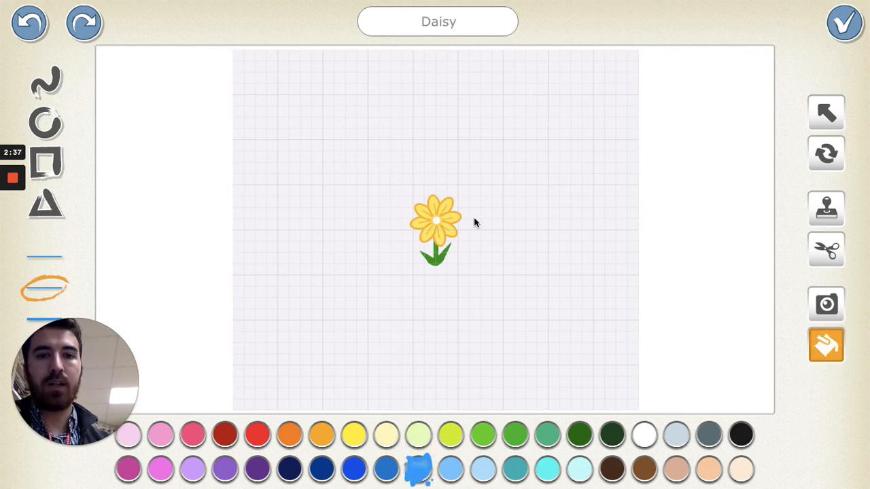
{"action": "mouse_move", "coordinate": [455, 214]}
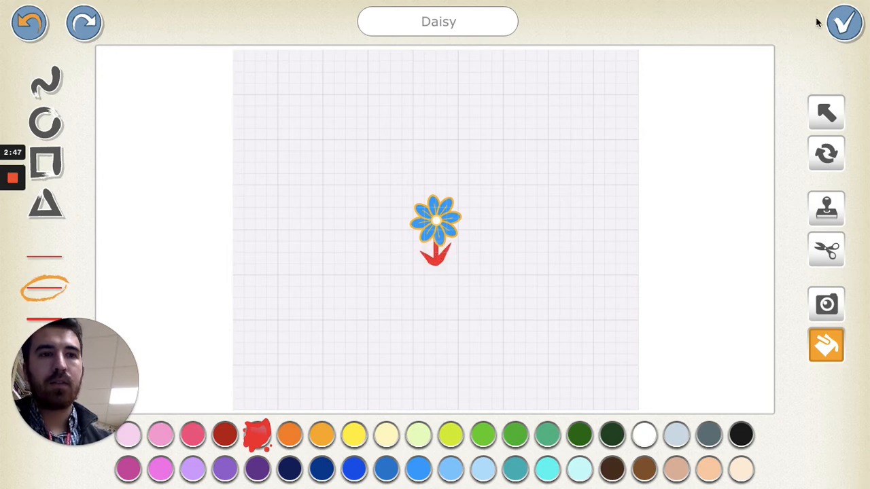
Confirm the daisy's blue petals and red stem in the paint editor
{"action": "left_click", "coordinate": [844, 21]}
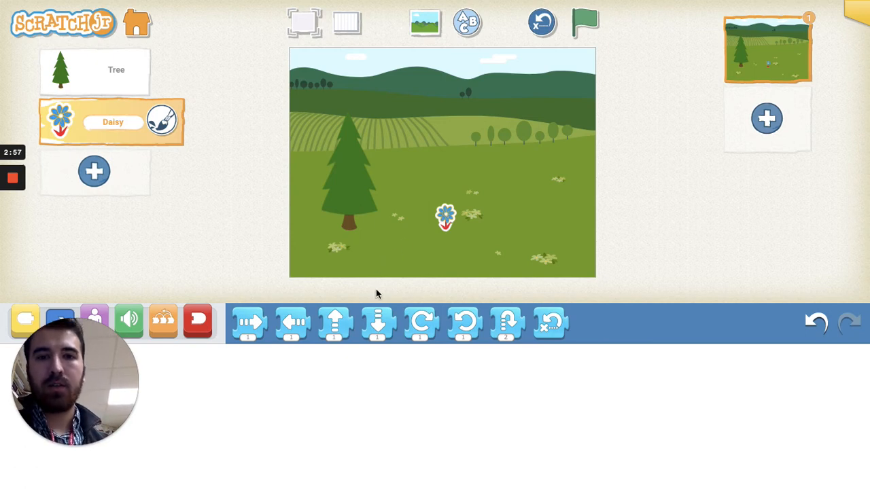
{"action": "mouse_move", "coordinate": [24, 286]}
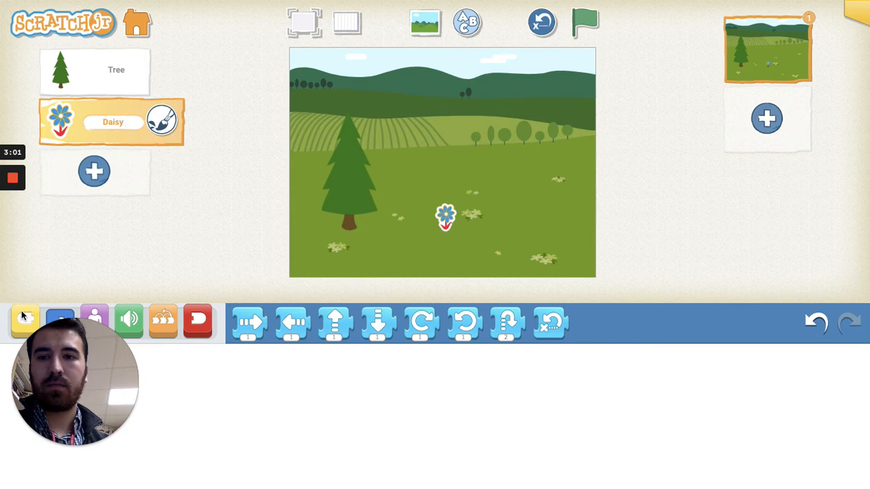
Place a Start on Tap trigger in the daisy's script area
{"action": "left_click", "coordinate": [24, 321]}
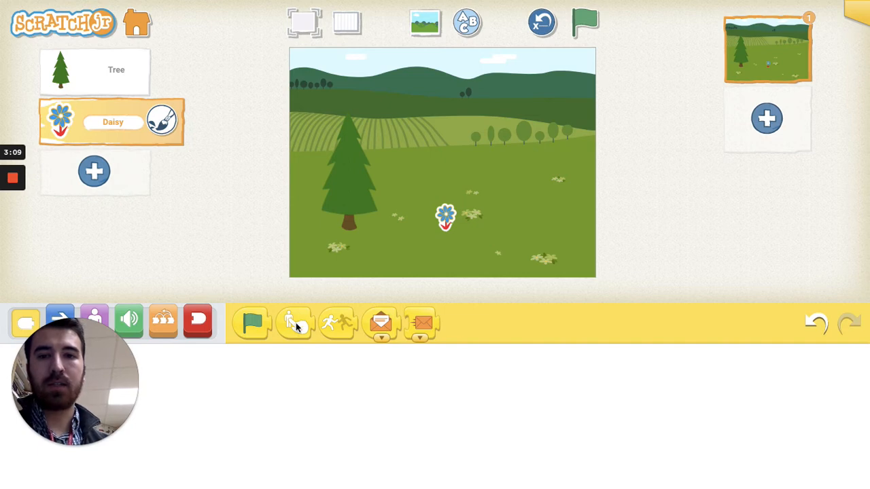
{"action": "left_click_drag", "start_coordinate": [297, 323], "coordinate": [252, 387]}
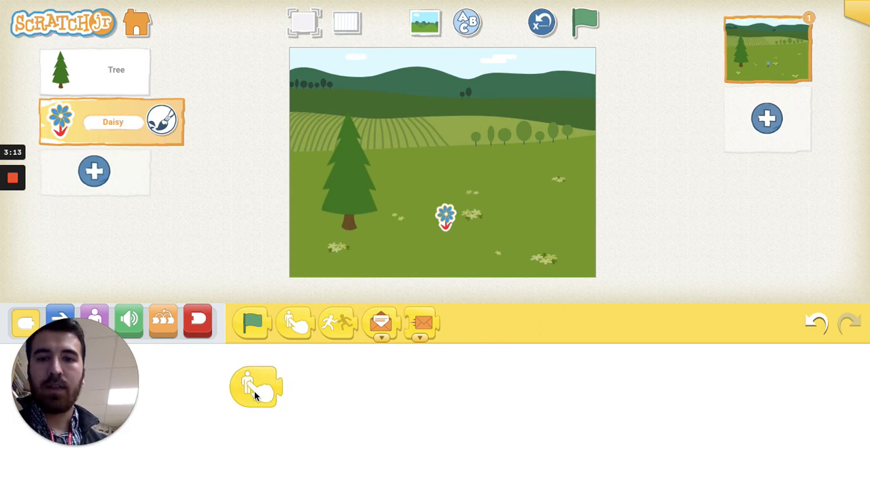
{"action": "mouse_move", "coordinate": [428, 265]}
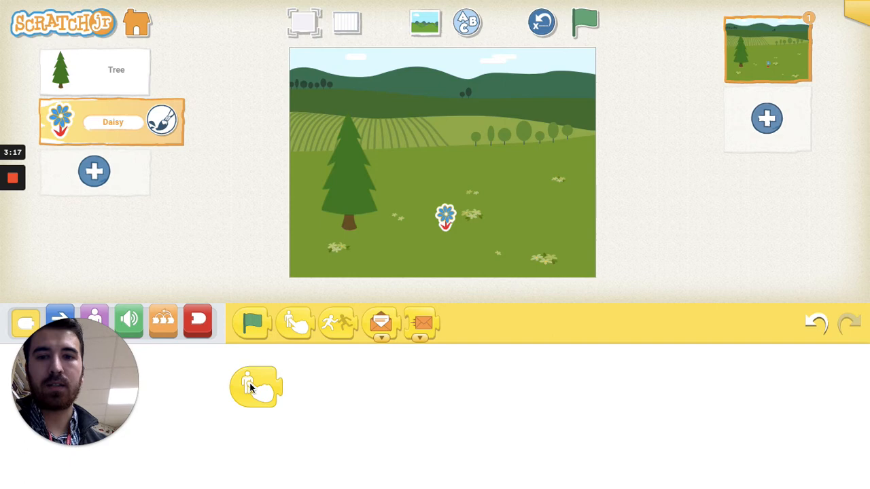
{"action": "mouse_move", "coordinate": [436, 365]}
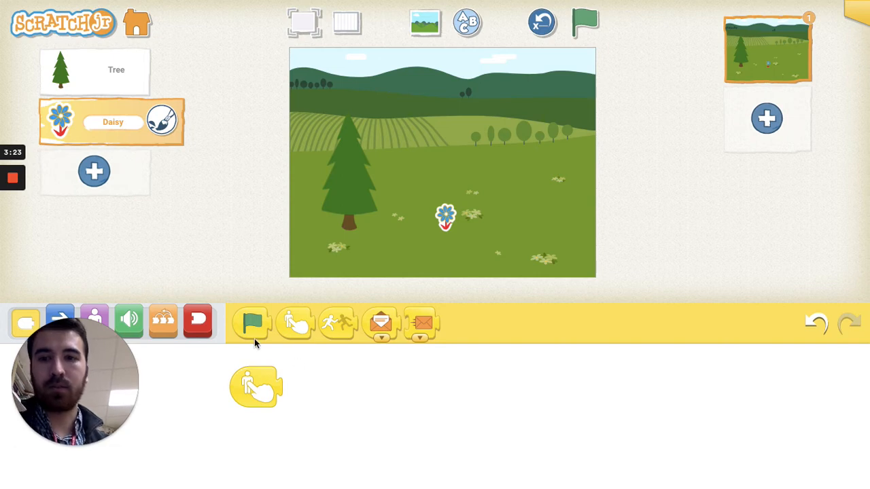
{"action": "mouse_move", "coordinate": [290, 234]}
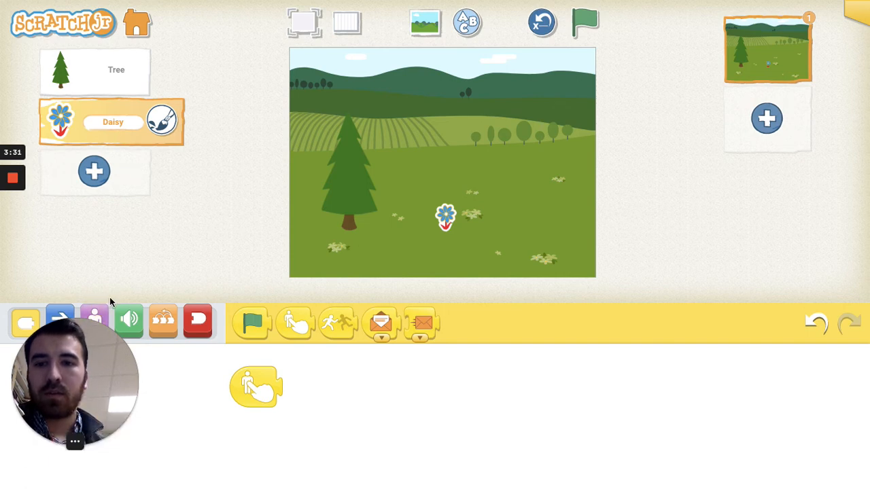
Snap a Grow block onto the daisy's tap trigger and open its number keypad
{"action": "left_click", "coordinate": [93, 320]}
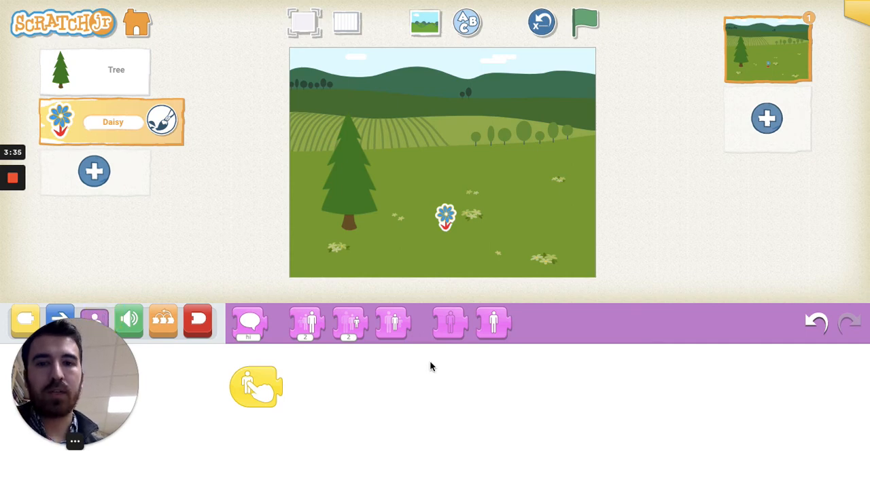
{"action": "mouse_move", "coordinate": [387, 389]}
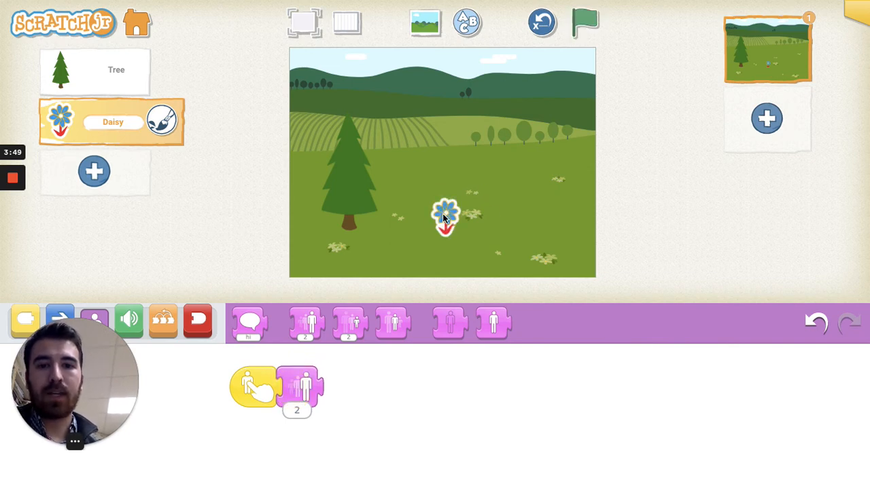
{"action": "left_click", "coordinate": [296, 410]}
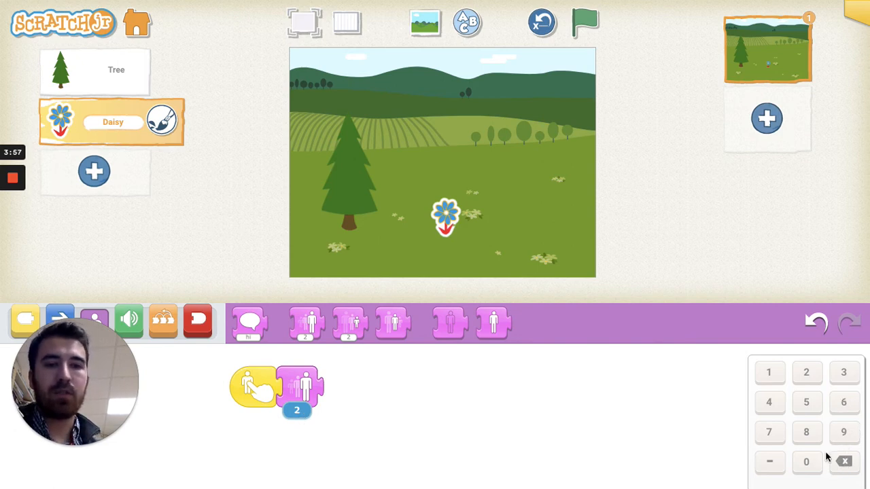
{"action": "mouse_move", "coordinate": [802, 397]}
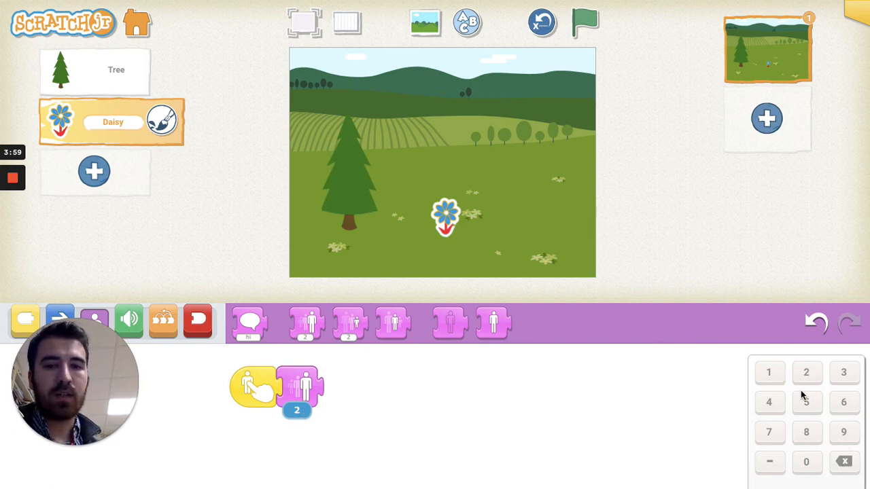
Set the daisy's grow amount to 25 and tap it on stage so it grows
{"action": "left_click", "coordinate": [806, 403]}
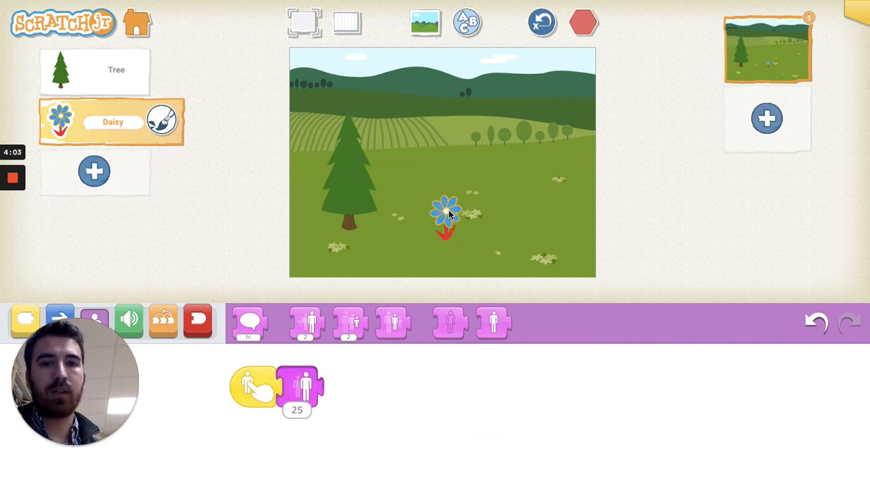
{"action": "left_click", "coordinate": [583, 22]}
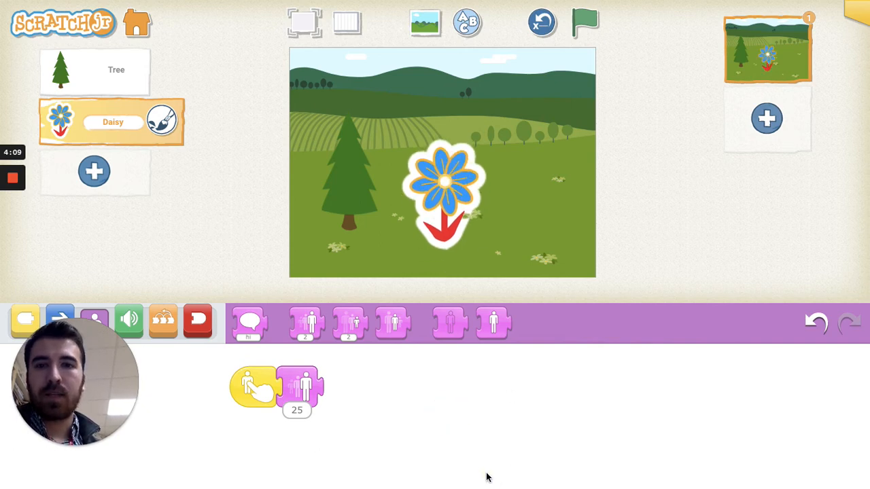
{"action": "mouse_move", "coordinate": [353, 182]}
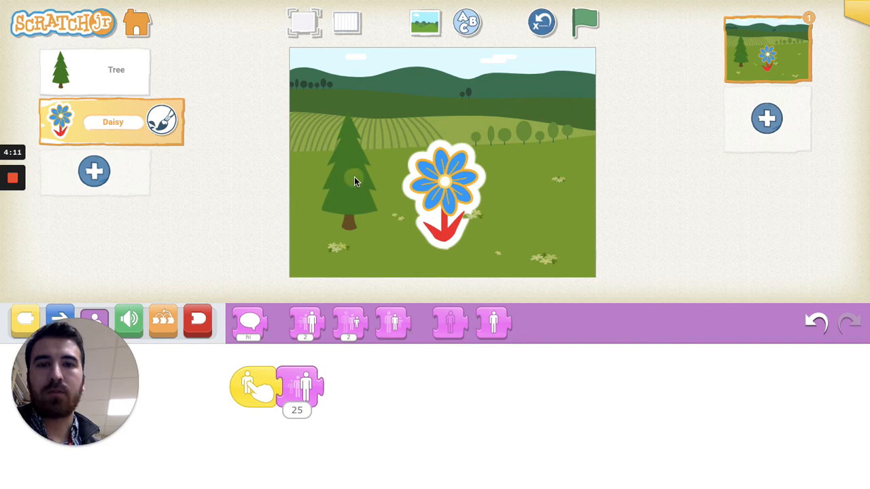
{"action": "mouse_move", "coordinate": [360, 187]}
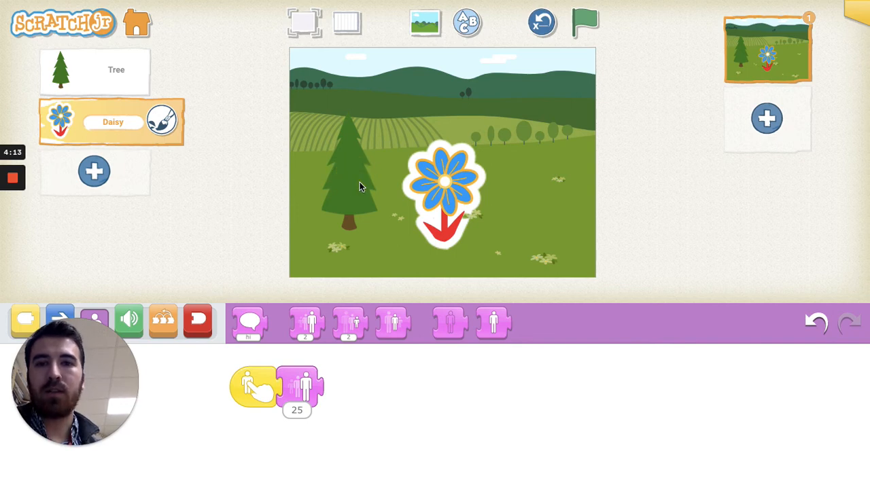
{"action": "mouse_move", "coordinate": [402, 407]}
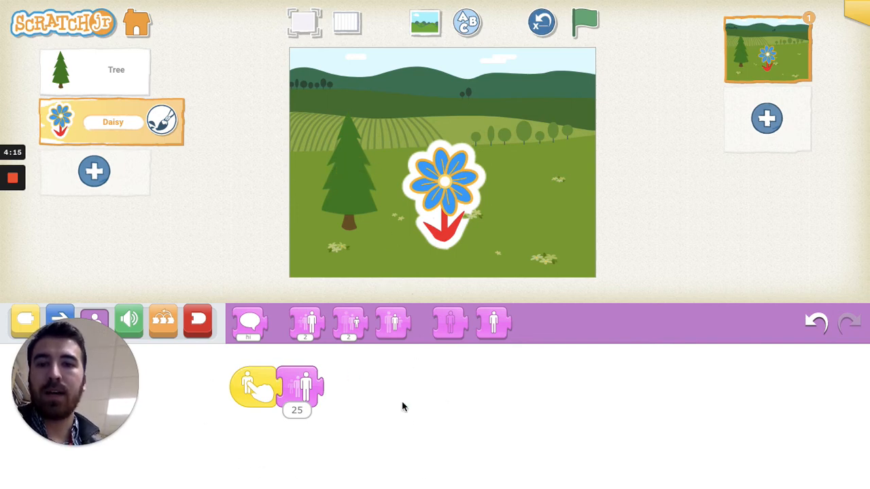
{"action": "mouse_move", "coordinate": [283, 433]}
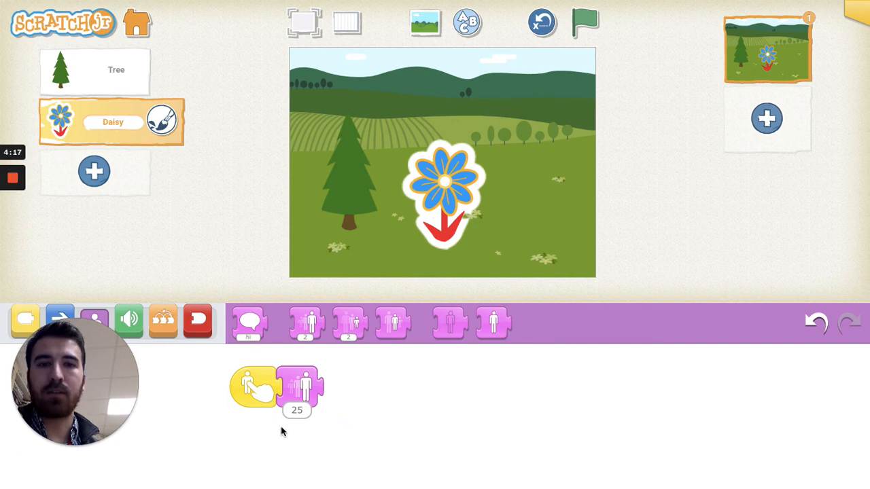
{"action": "mouse_move", "coordinate": [117, 185]}
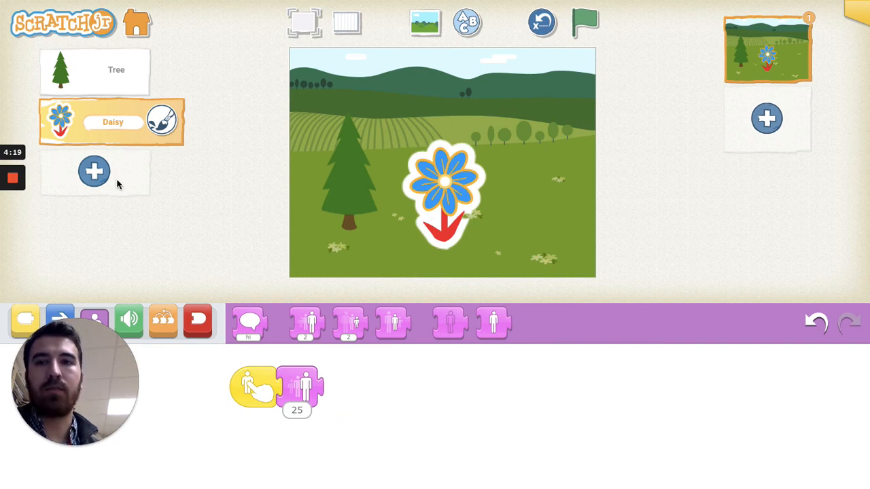
{"action": "mouse_move", "coordinate": [125, 84]}
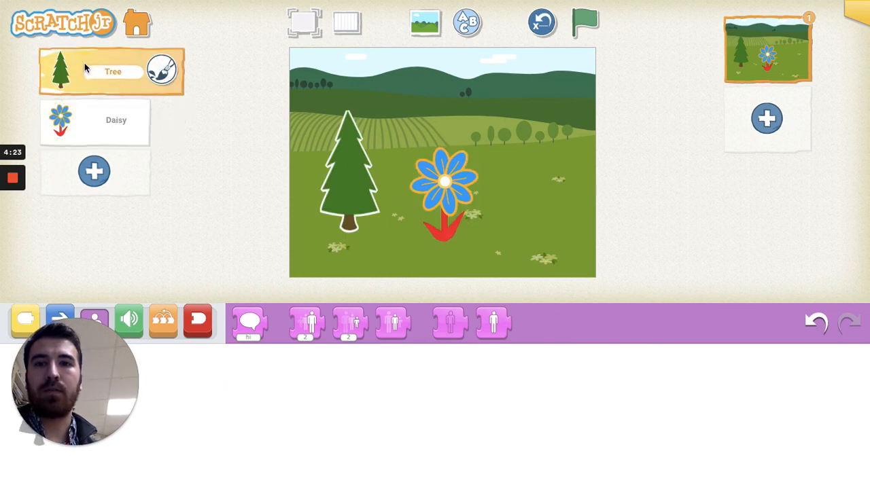
Give the tree a Start on Tap trigger with a Grow block, then tap the stage characters to grow them
{"action": "left_click", "coordinate": [95, 121]}
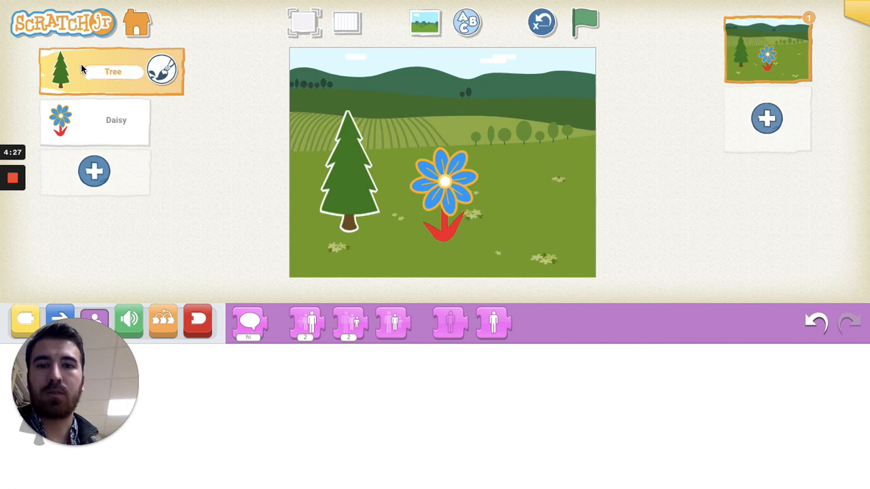
{"action": "left_click", "coordinate": [584, 21]}
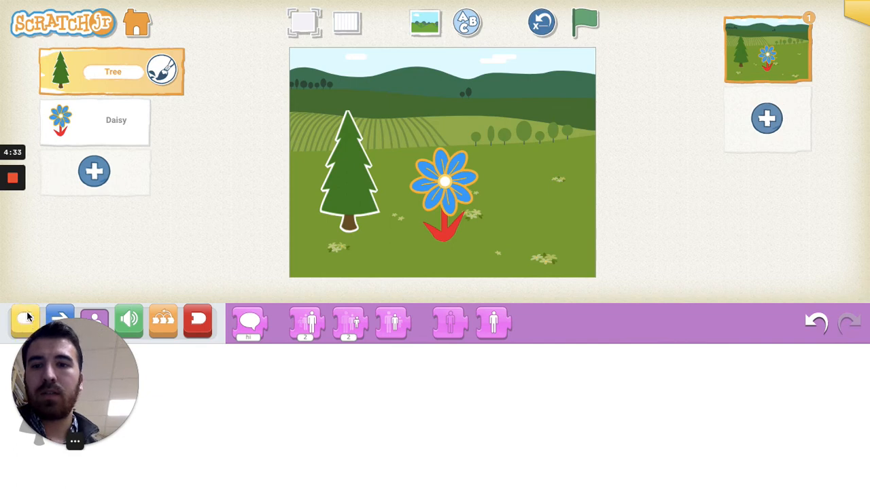
{"action": "left_click", "coordinate": [25, 320]}
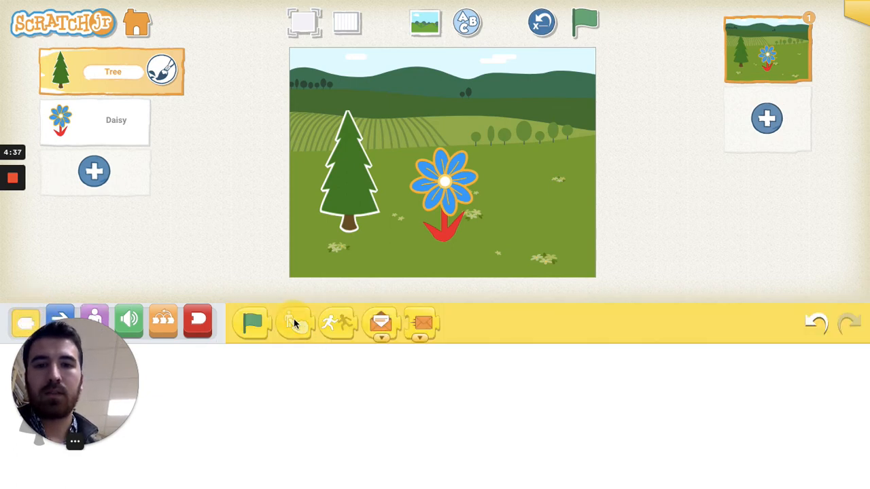
{"action": "left_click_drag", "start_coordinate": [293, 324], "coordinate": [252, 393]}
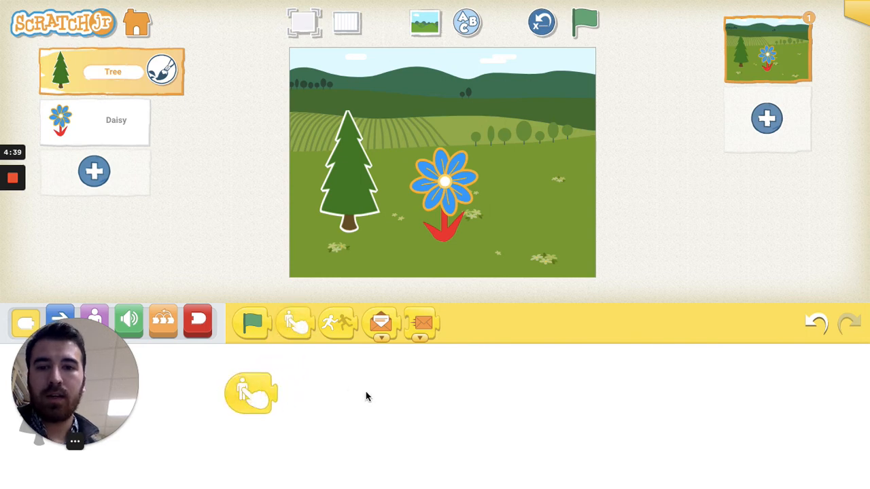
{"action": "mouse_move", "coordinate": [108, 292]}
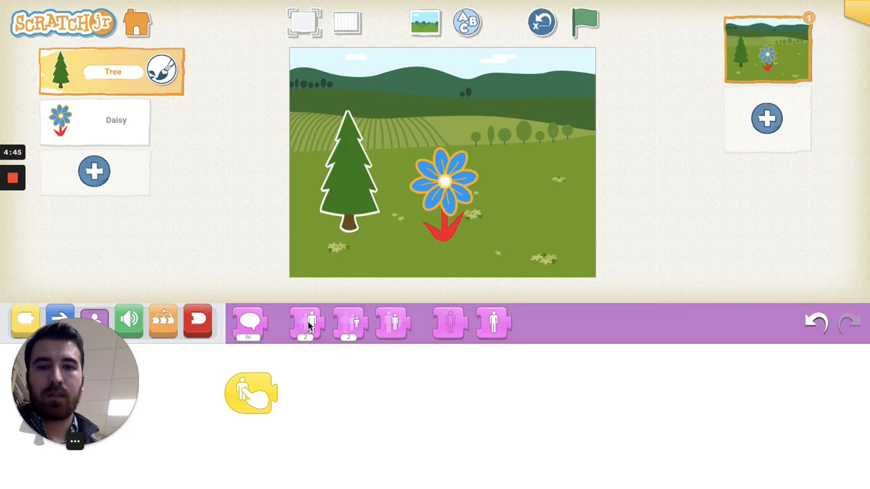
{"action": "left_click_drag", "start_coordinate": [306, 323], "coordinate": [316, 378]}
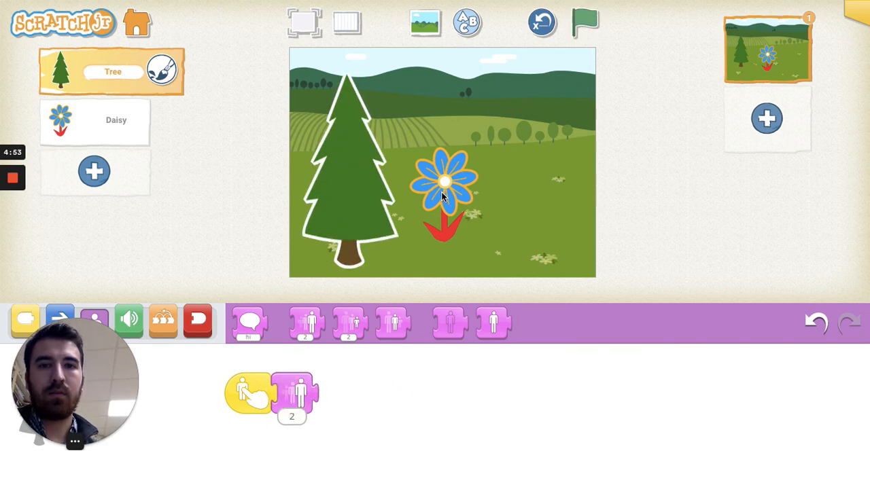
{"action": "left_click", "coordinate": [585, 21]}
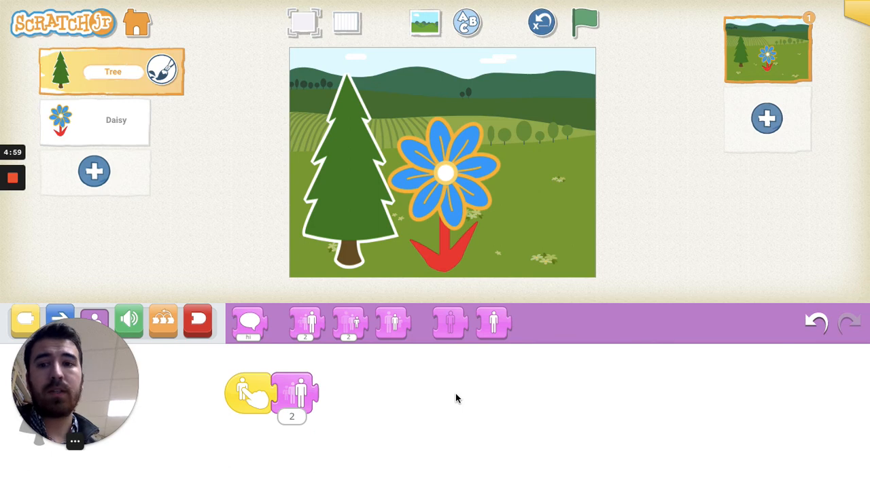
{"action": "mouse_move", "coordinate": [416, 397]}
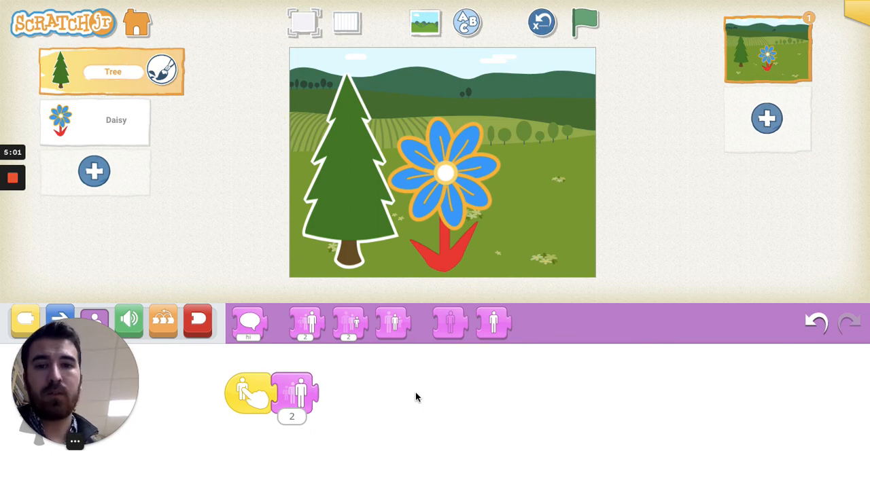
{"action": "mouse_move", "coordinate": [215, 212]}
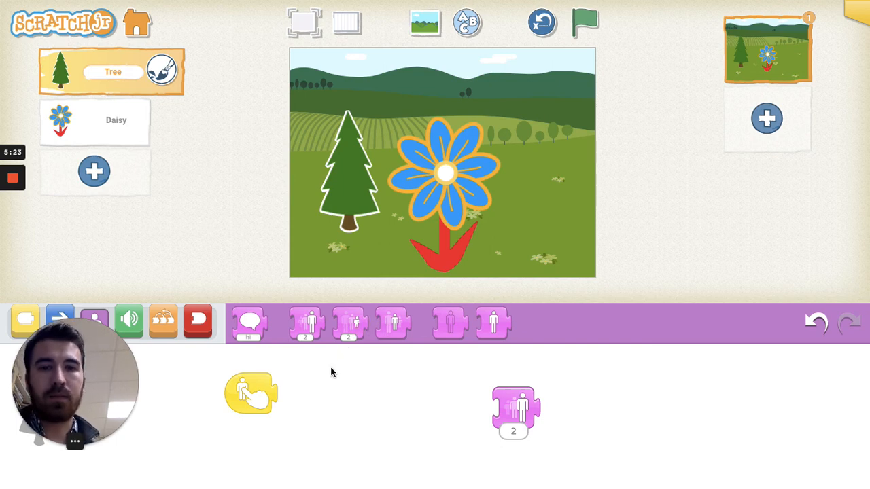
{"action": "mouse_move", "coordinate": [392, 323]}
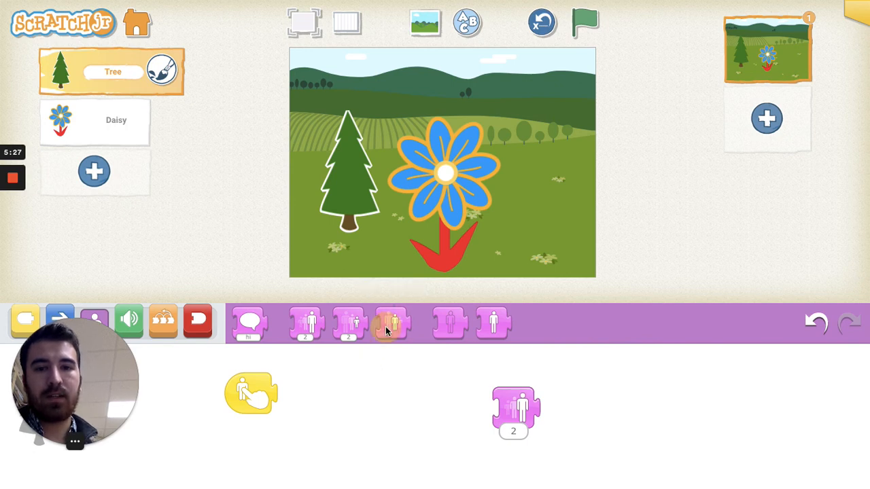
Pull the Grow block off the tree's tap trigger and discard the loose blocks
{"action": "left_click_drag", "start_coordinate": [391, 324], "coordinate": [296, 393]}
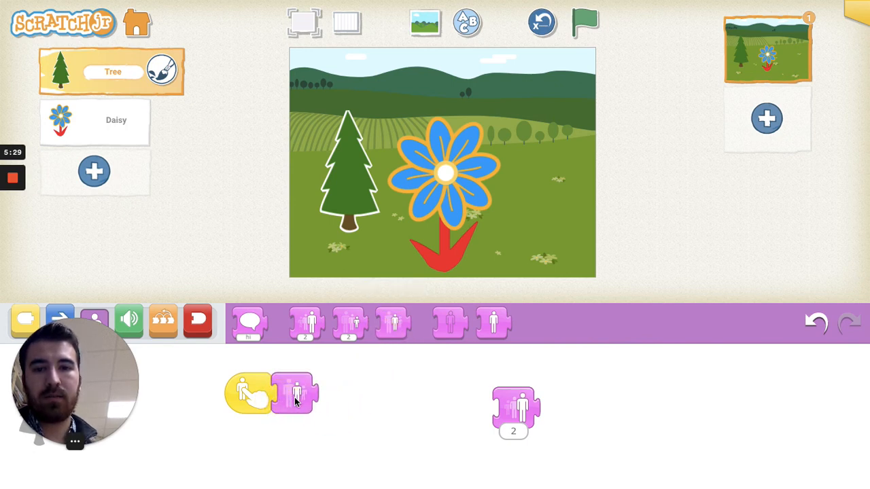
{"action": "left_click_drag", "start_coordinate": [296, 393], "coordinate": [403, 441]}
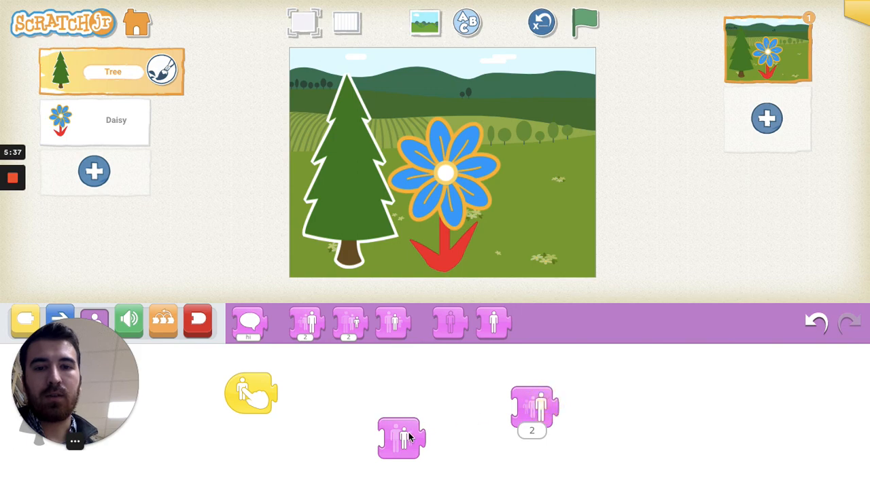
{"action": "left_click_drag", "start_coordinate": [401, 438], "coordinate": [354, 392]}
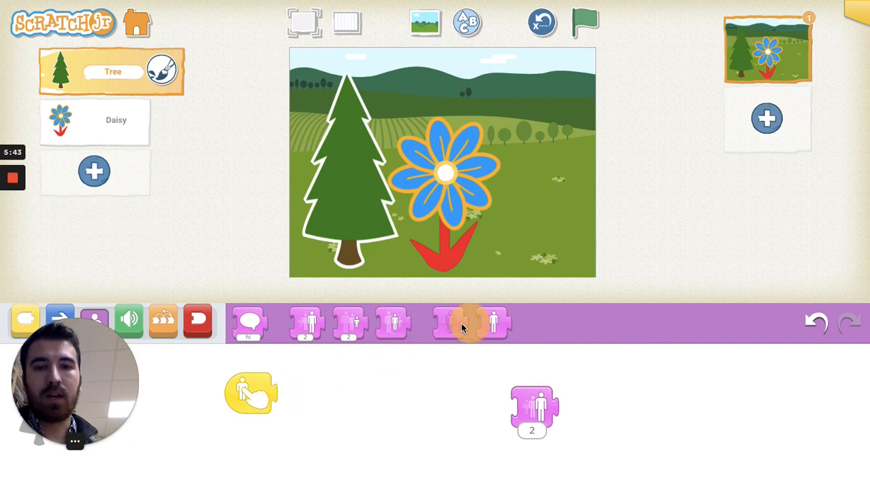
{"action": "left_click_drag", "start_coordinate": [469, 323], "coordinate": [297, 392]}
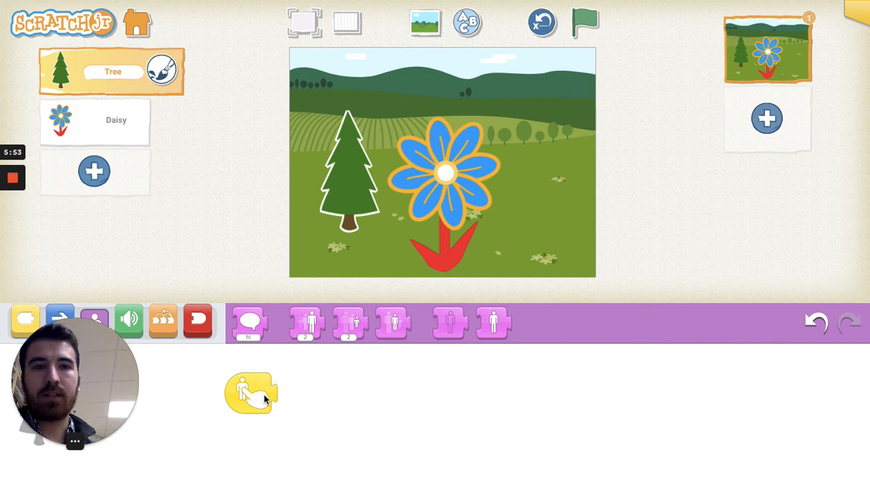
{"action": "mouse_move", "coordinate": [274, 402]}
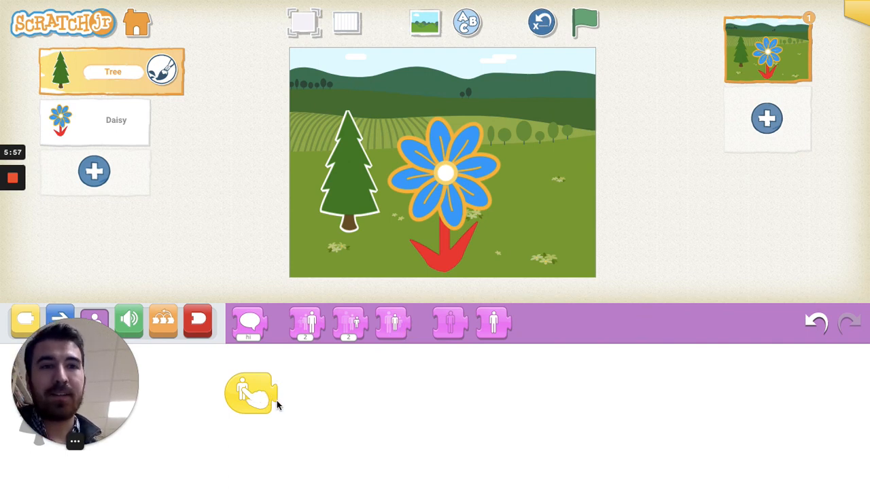
{"action": "mouse_move", "coordinate": [285, 411]}
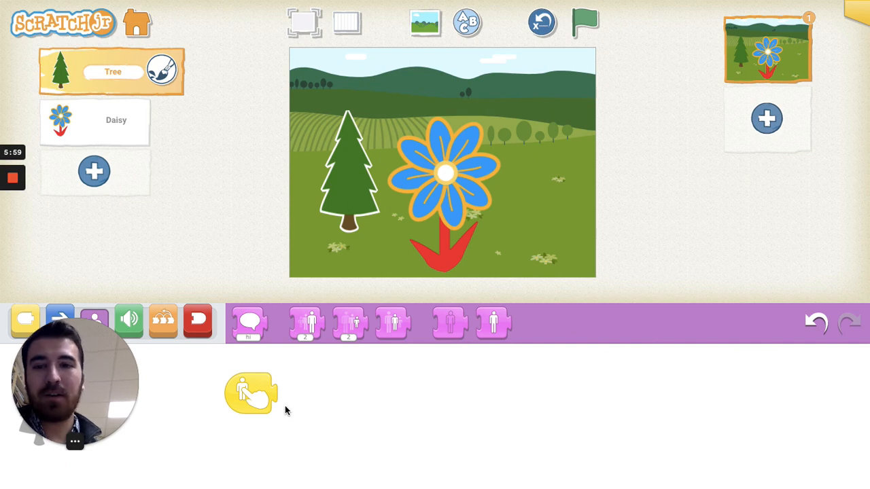